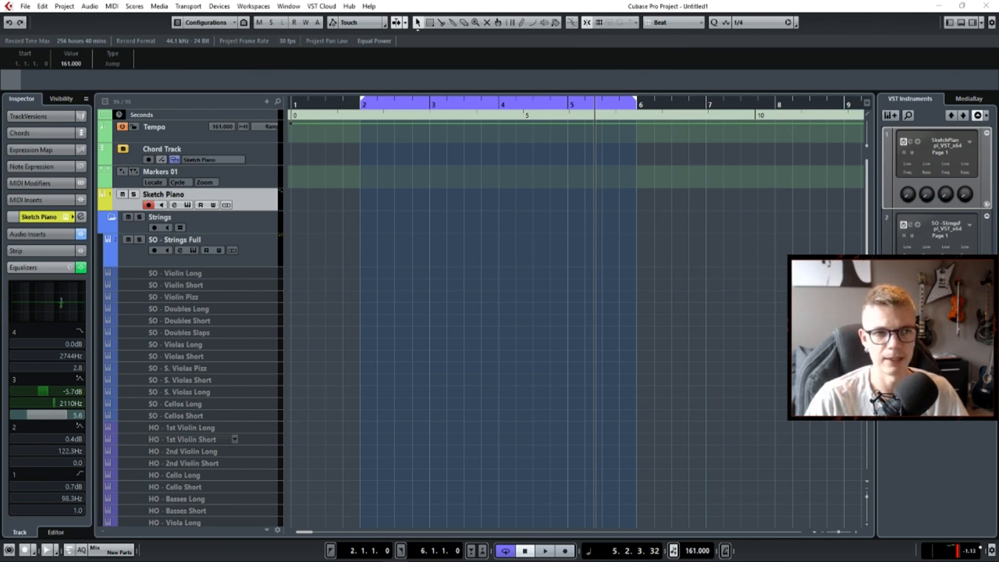
mouse_move(668, 231)
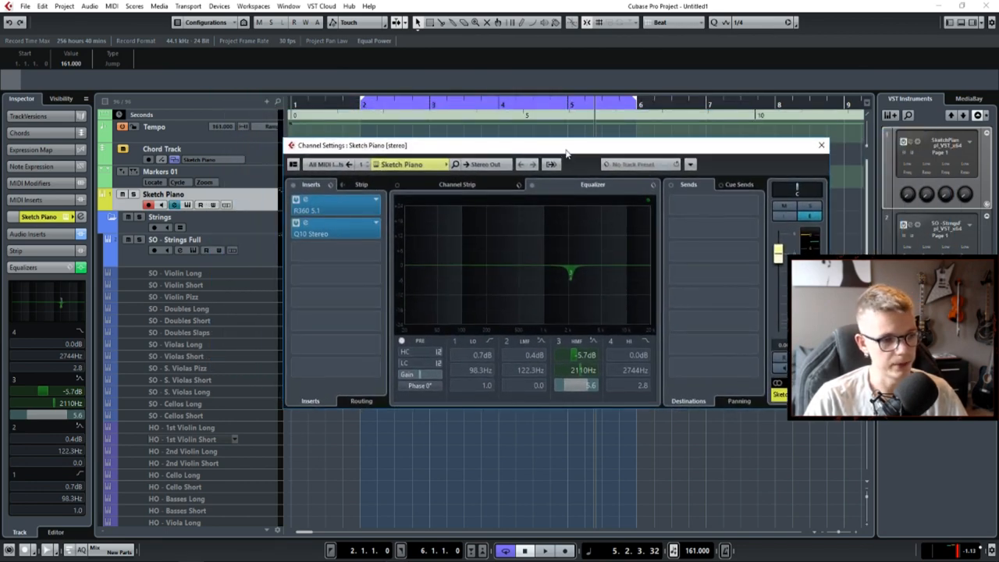
mouse_move(440, 231)
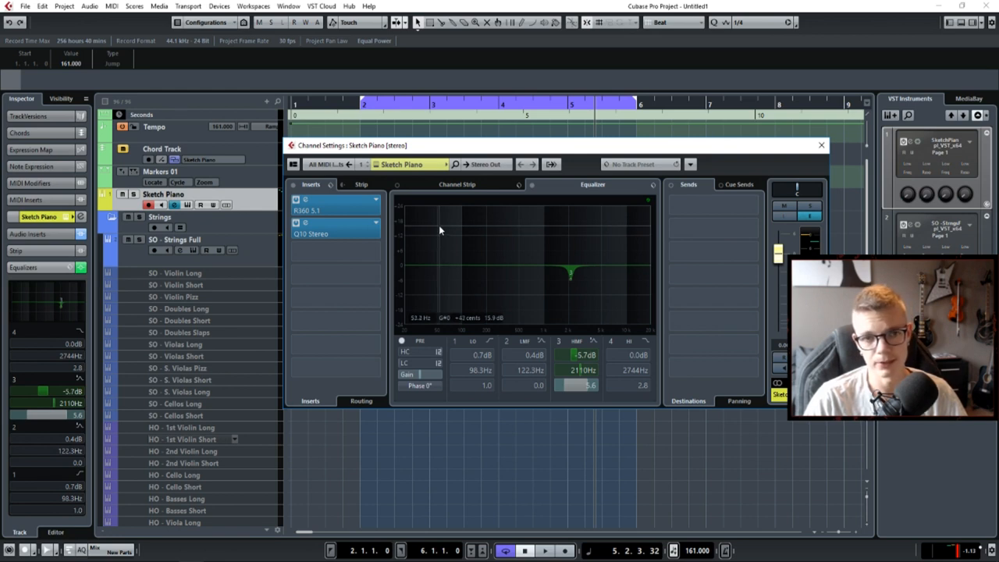
mouse_move(438, 230)
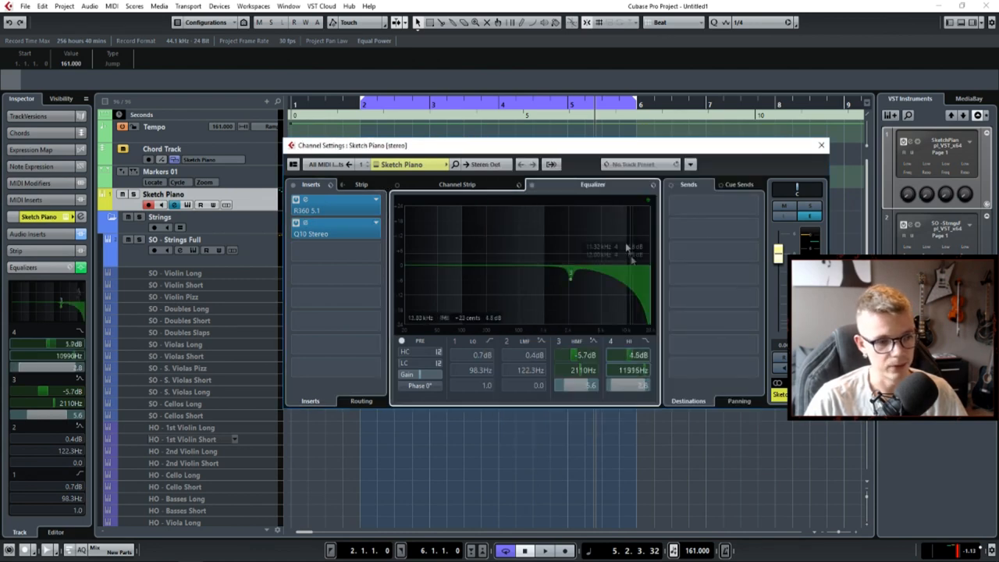
Roll off the piano EQ's high end, then bring up the Q10 equalizer insert
drag(628, 248, 575, 288)
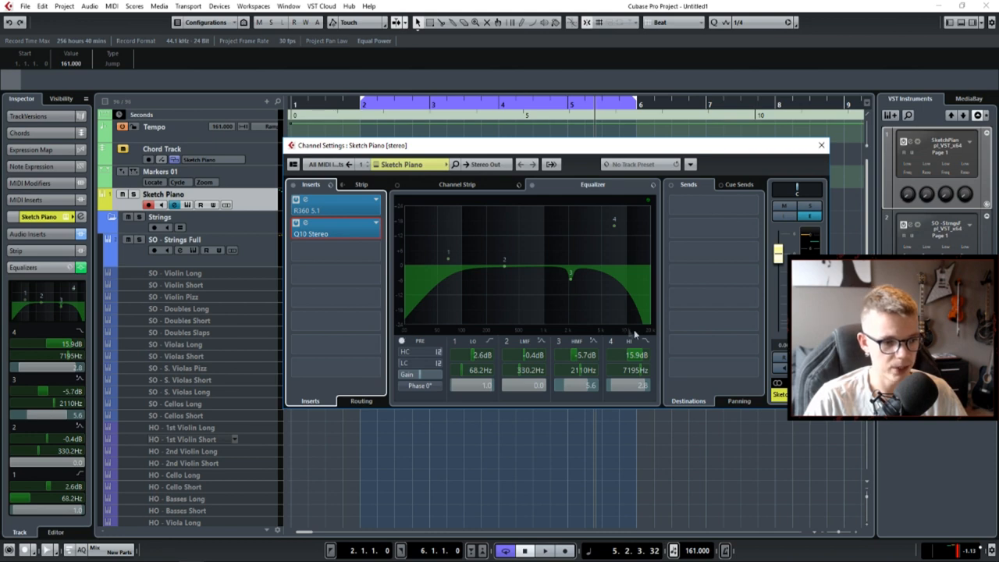
mouse_move(648, 331)
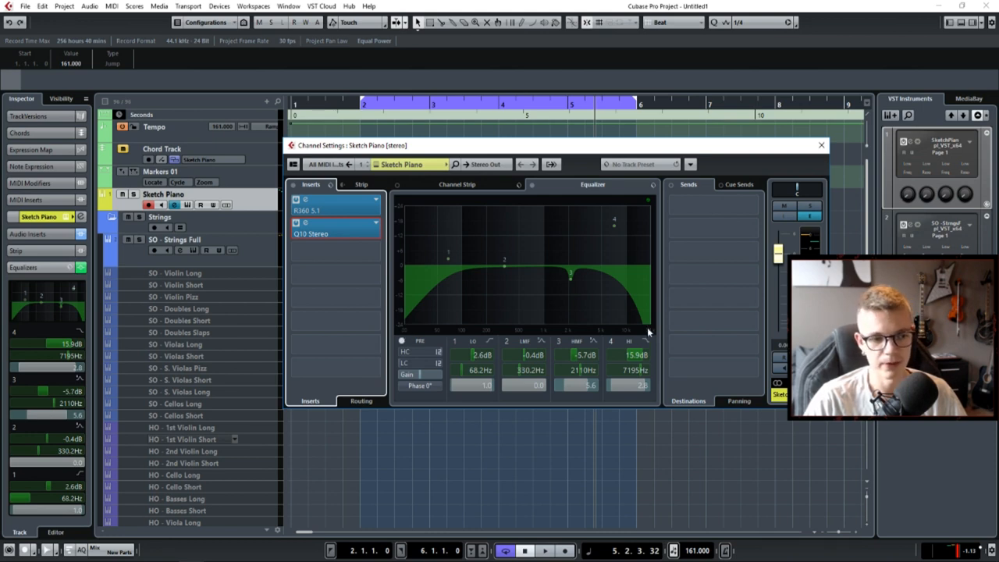
click(311, 235)
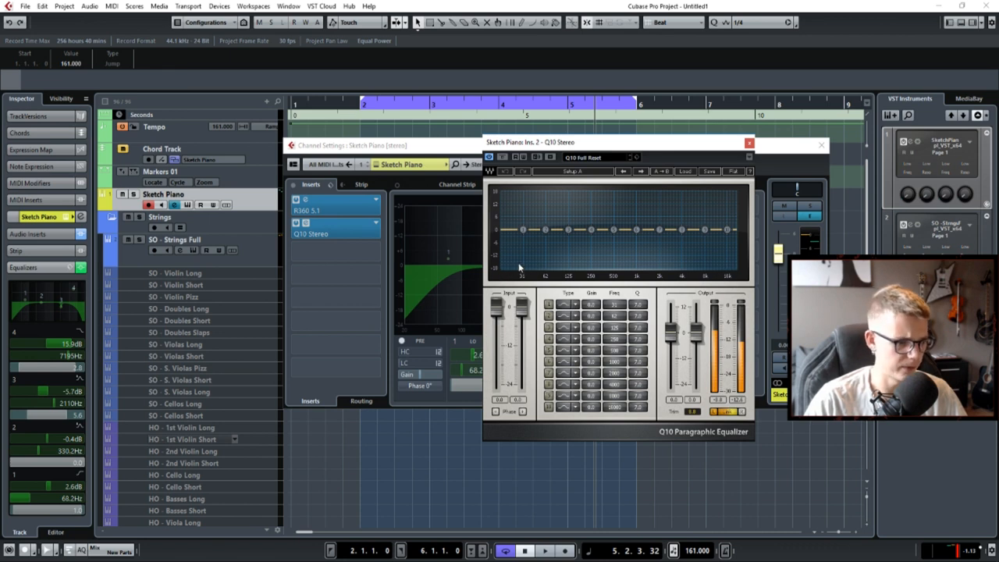
mouse_move(734, 272)
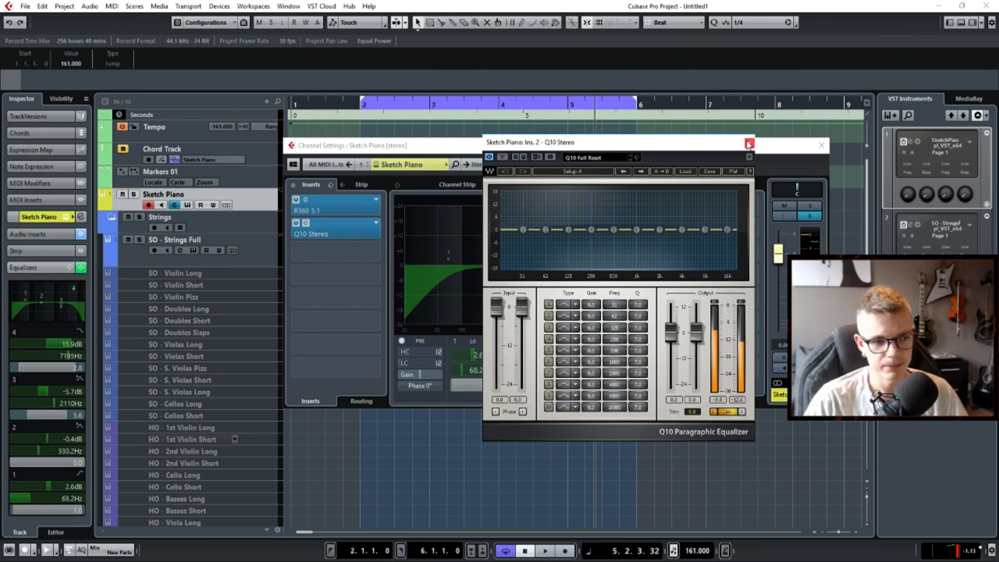
mouse_move(752, 149)
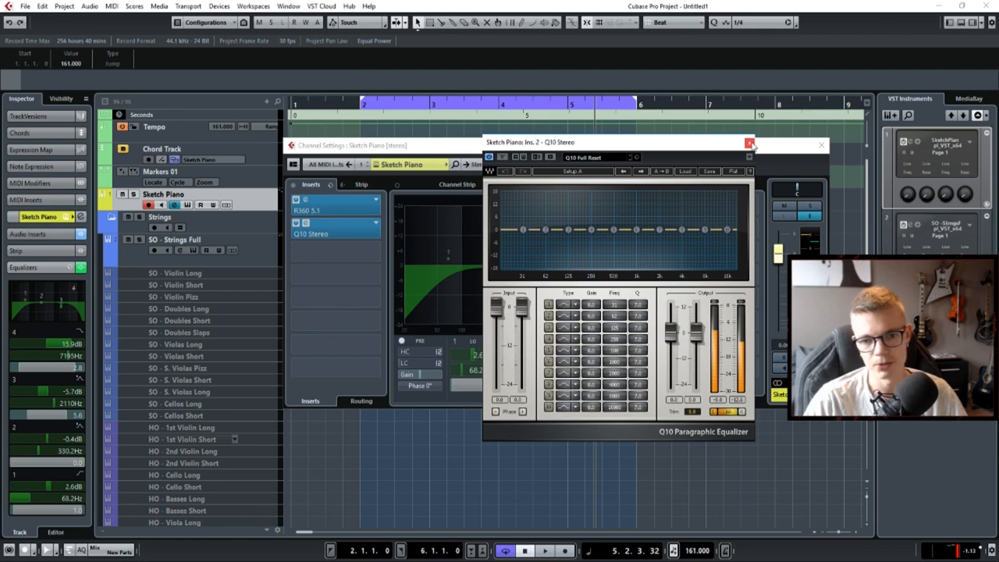
Close the Q10 Paragraphic Equalizer window, returning to the Sketch Piano channel settings
click(749, 143)
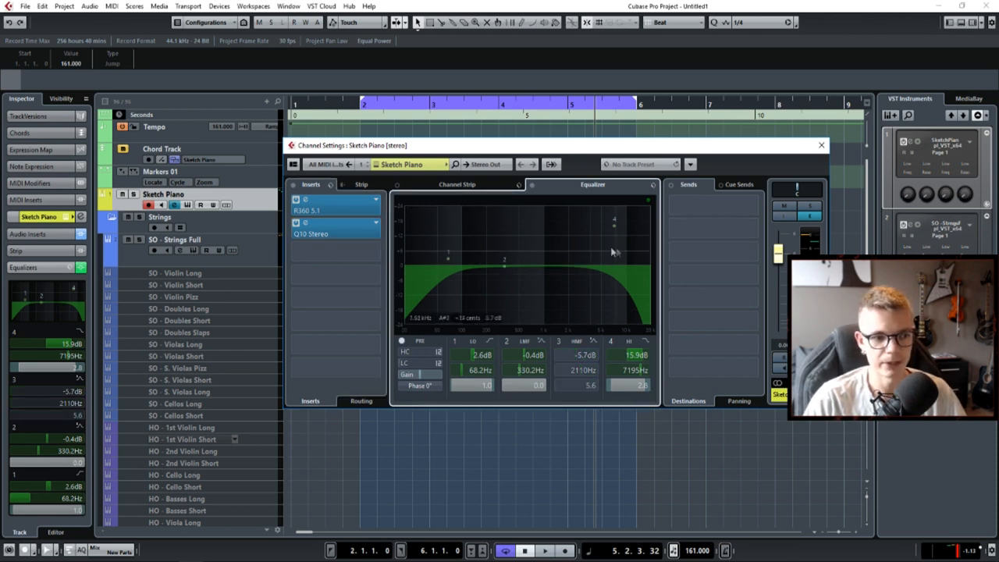
mouse_move(643, 271)
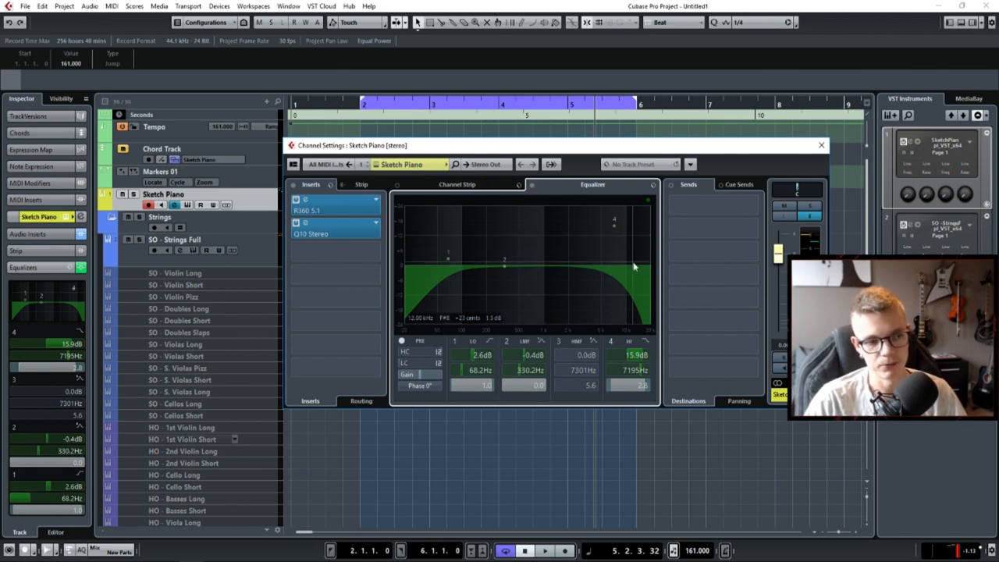
mouse_move(491, 262)
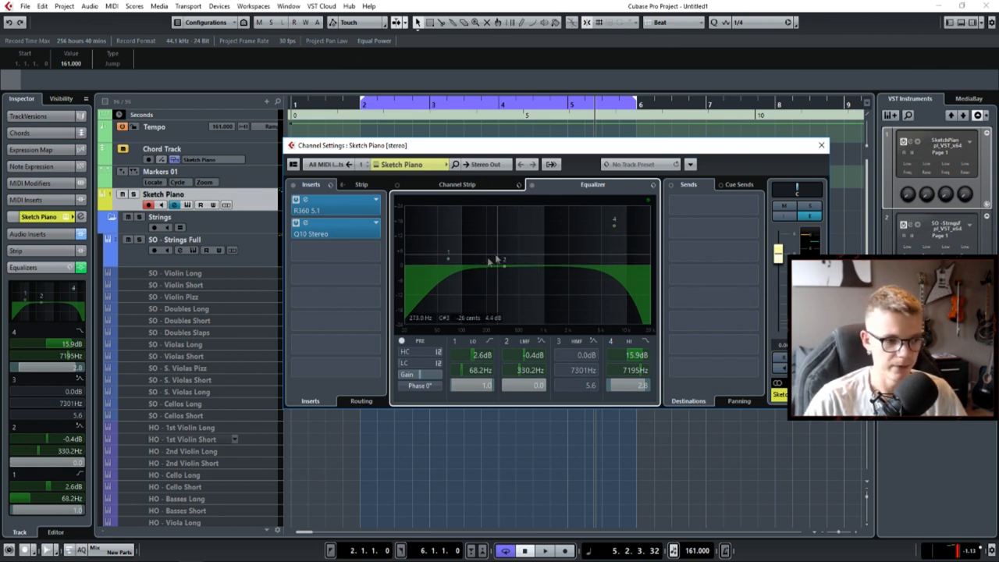
mouse_move(583, 265)
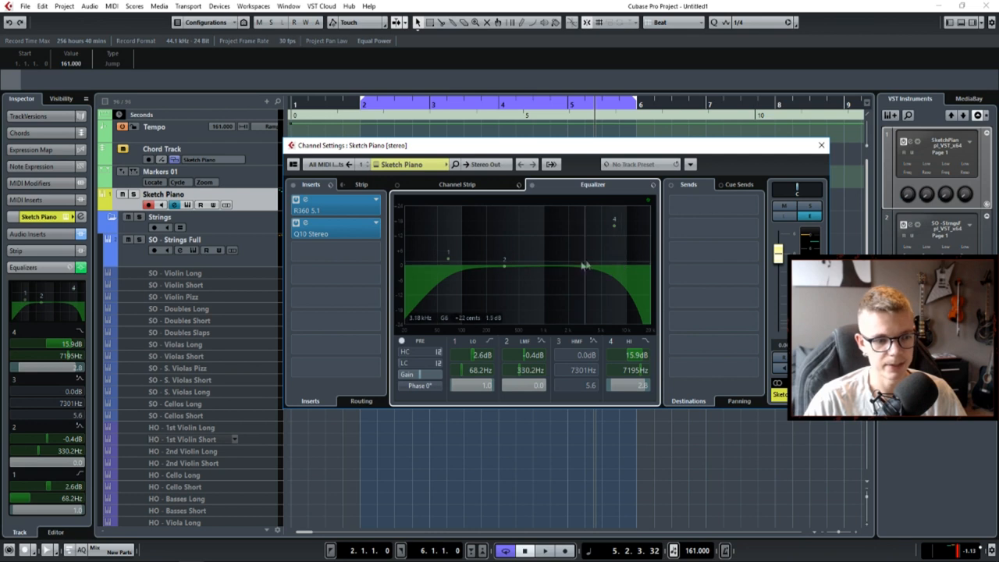
mouse_move(618, 265)
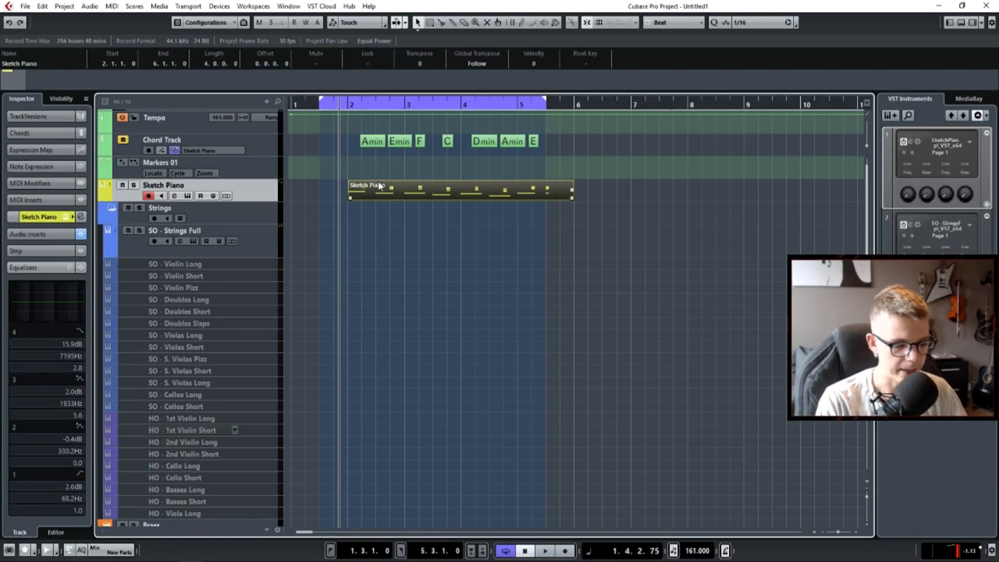
Select the recorded Sketch Piano MIDI part in the Project window
click(543, 551)
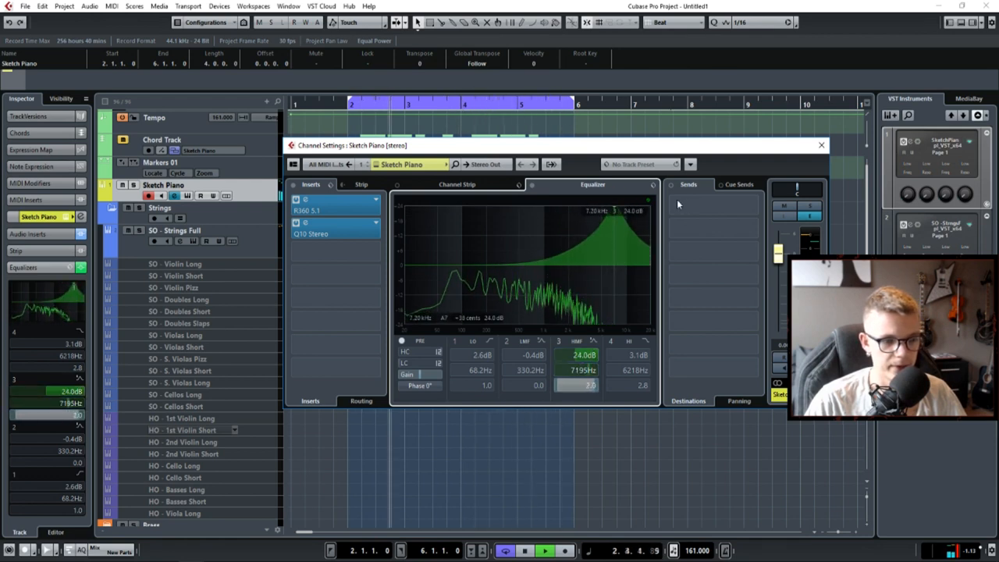
Sweep a large boost on the piano's middle band across the spectrum, settling near 7 dB at 1 kHz
drag(615, 210, 621, 227)
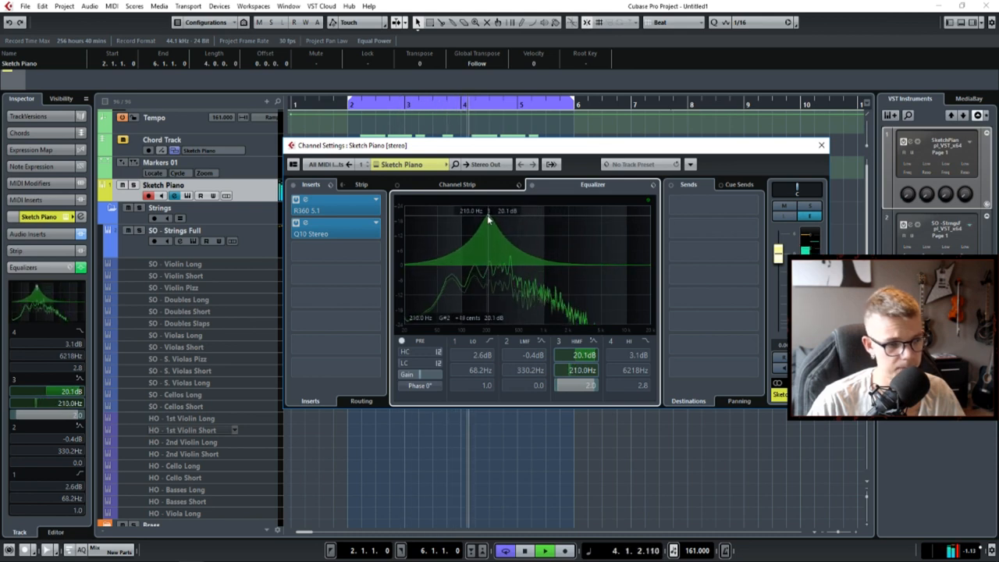
drag(487, 222, 435, 221)
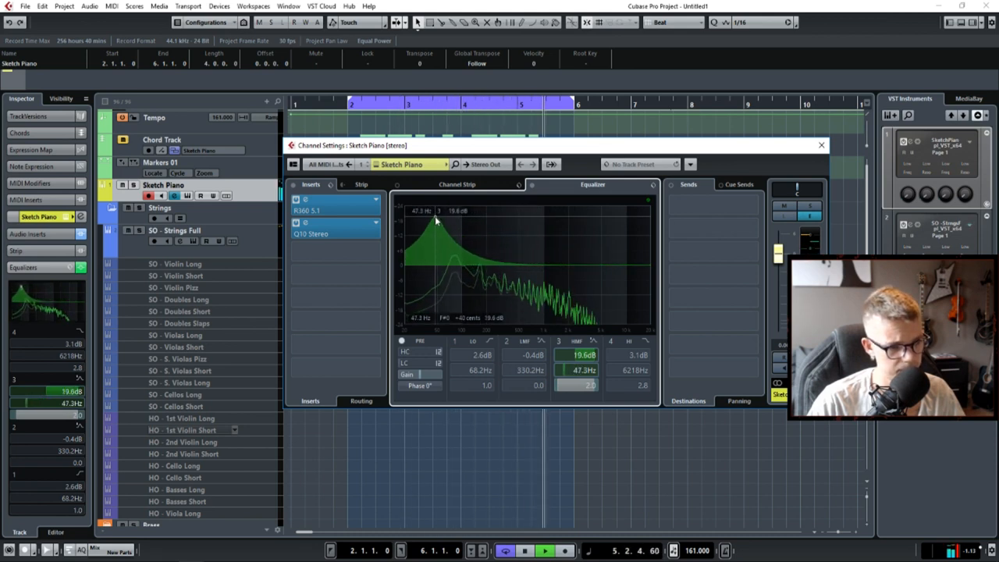
drag(434, 222, 457, 221)
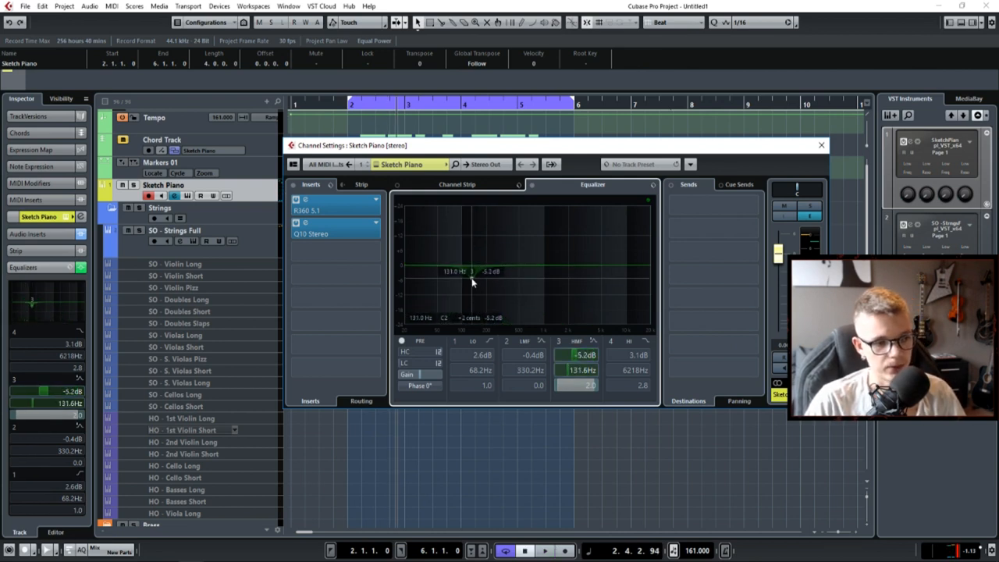
drag(472, 271, 537, 235)
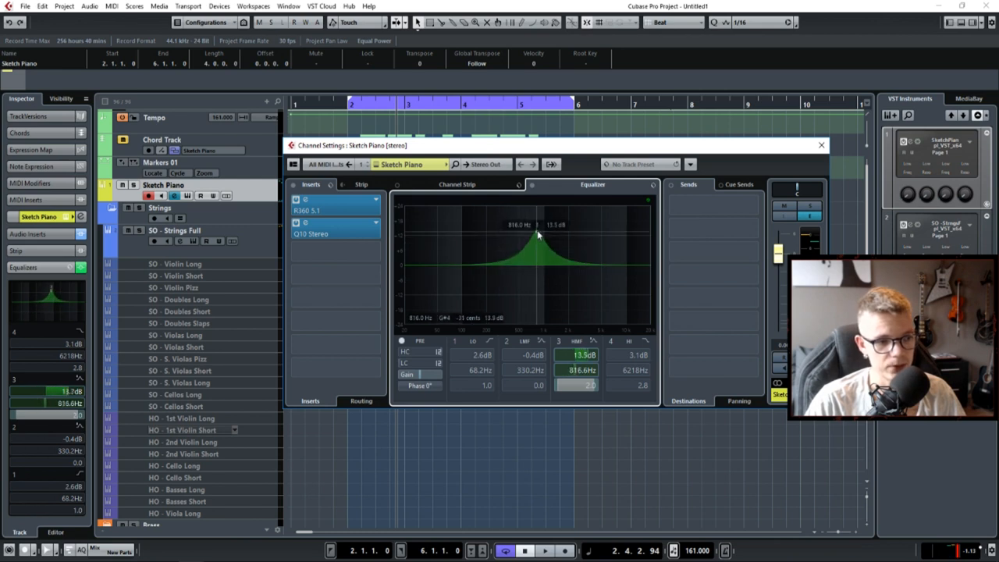
drag(538, 236, 543, 251)
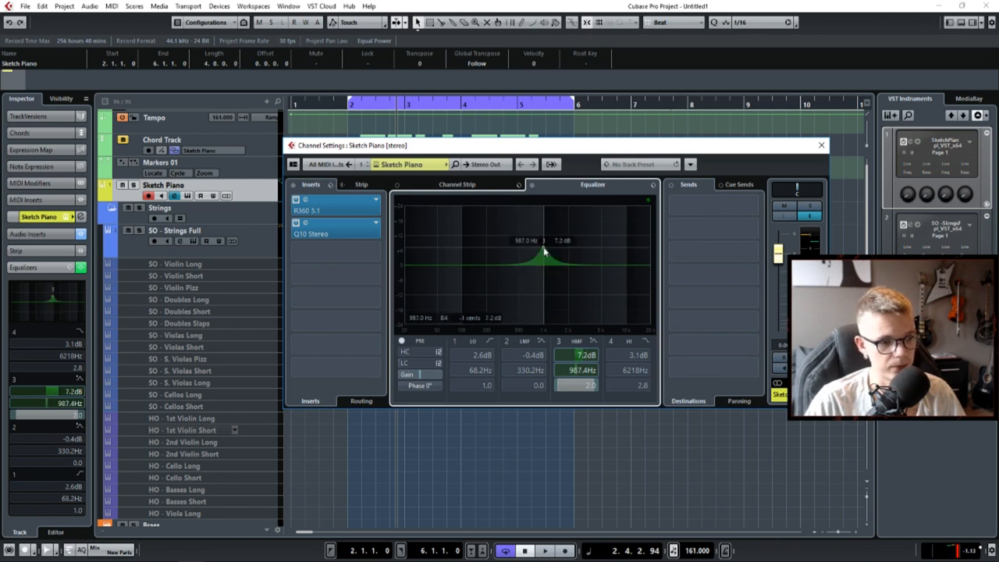
Move the band up around 2.4-3 kHz and leave it as a gentle boost near 3 kHz
drag(543, 253, 583, 264)
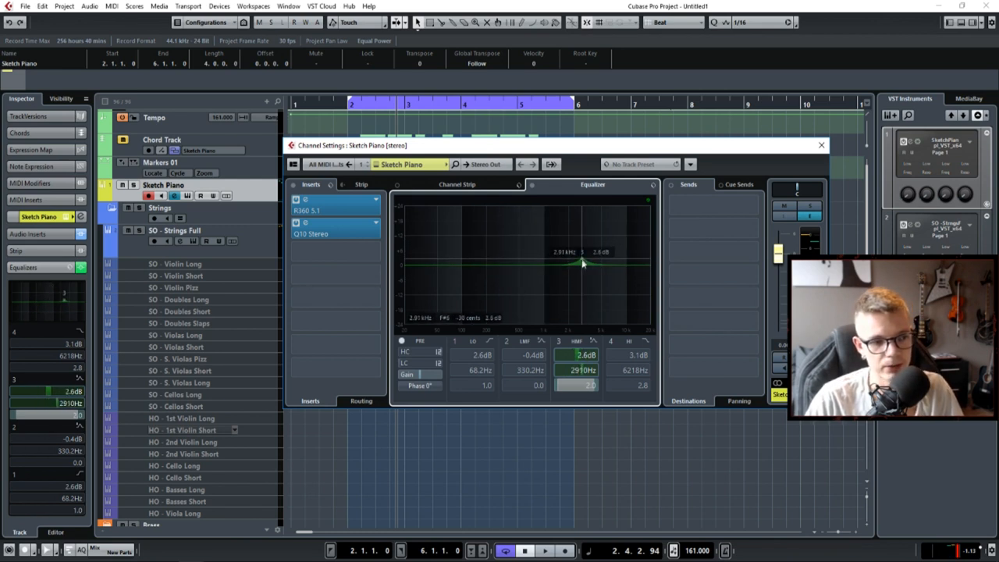
drag(583, 252, 577, 275)
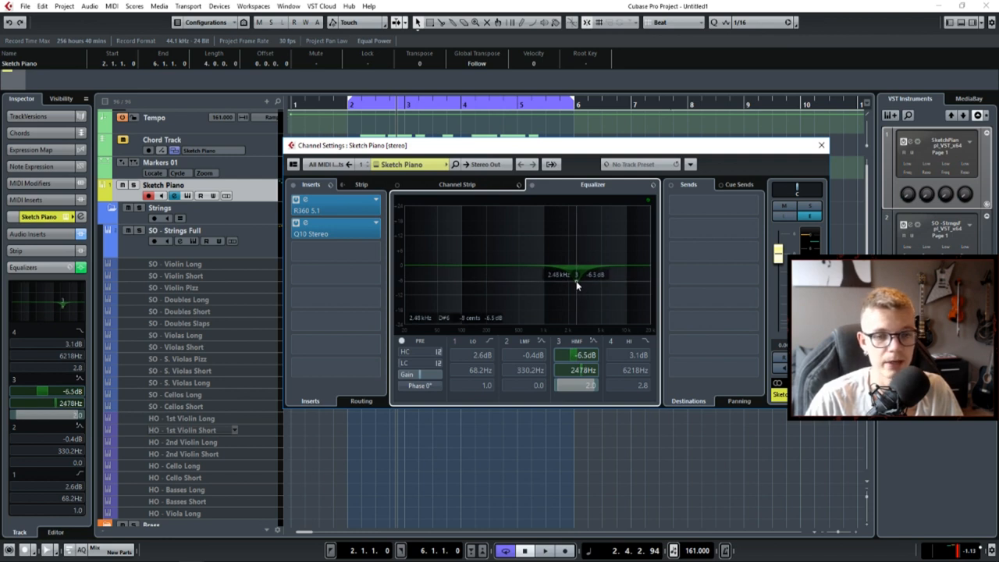
drag(554, 275, 584, 259)
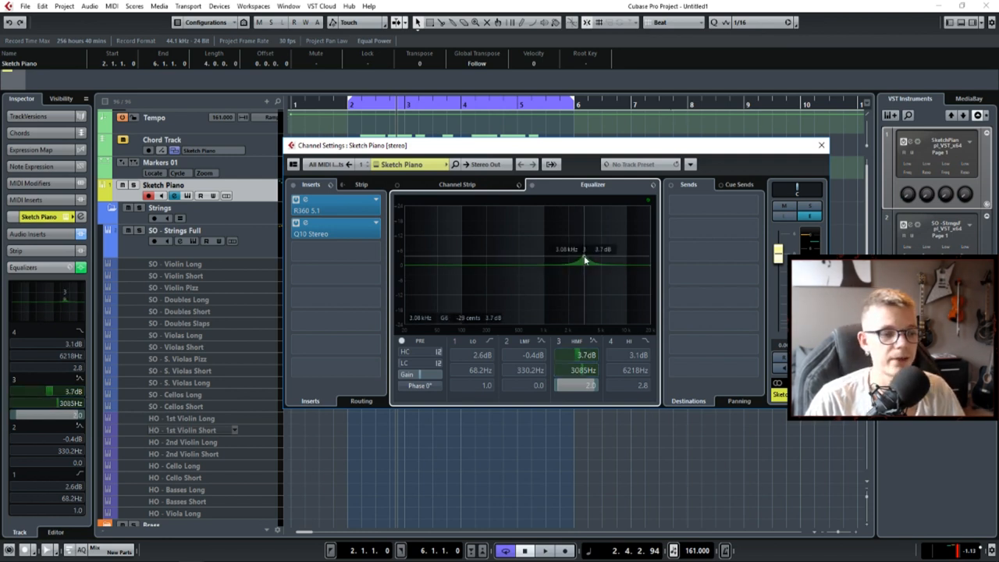
drag(585, 259, 602, 217)
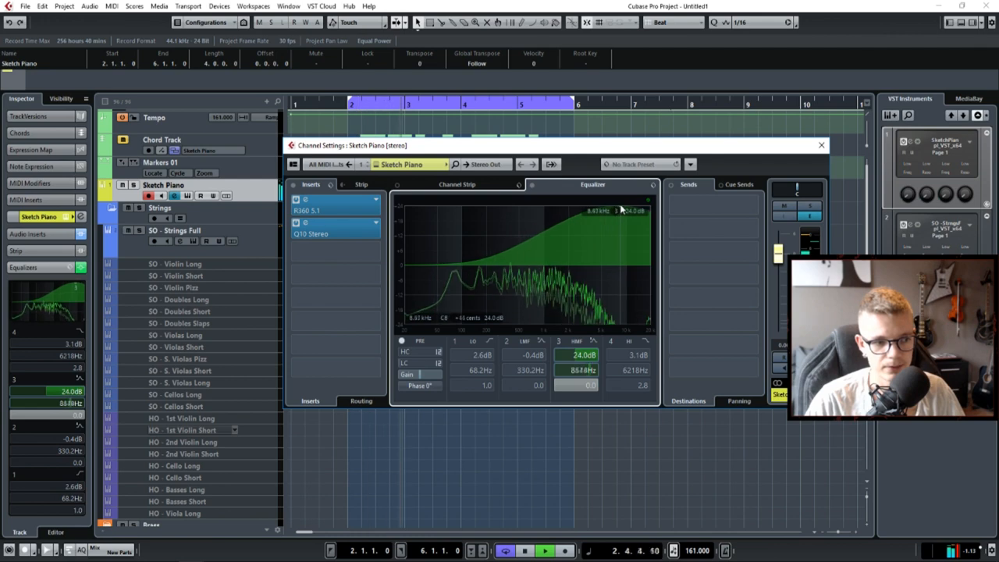
Sweep a wide boost across the piano's upper mids and highs to hunt for problem frequencies
drag(629, 211, 612, 215)
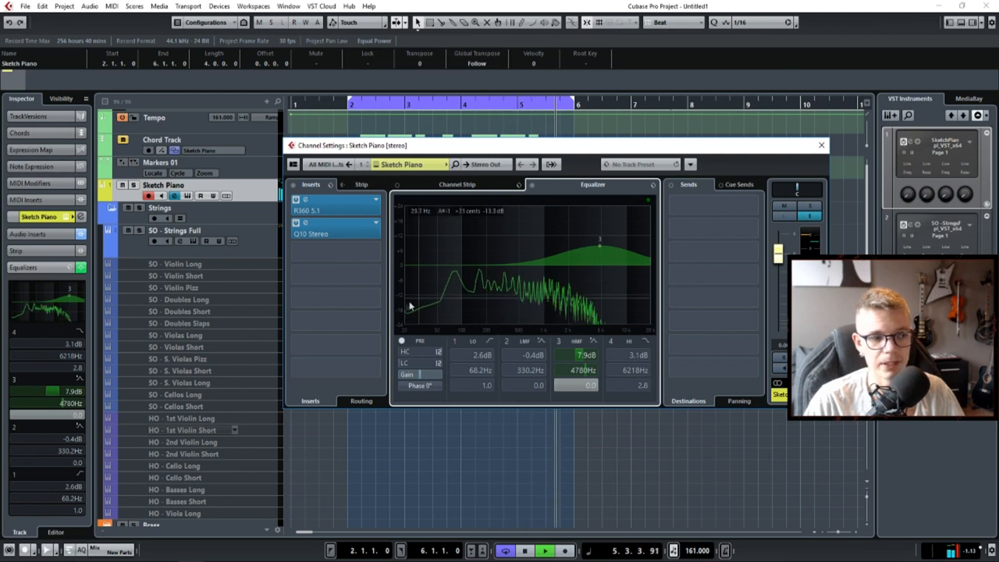
drag(599, 248, 599, 231)
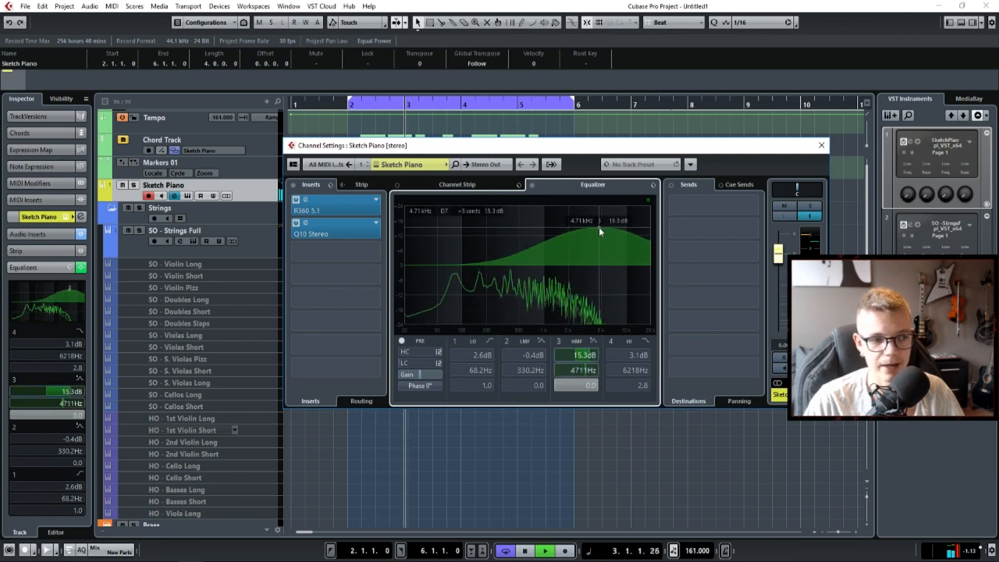
drag(601, 229, 597, 240)
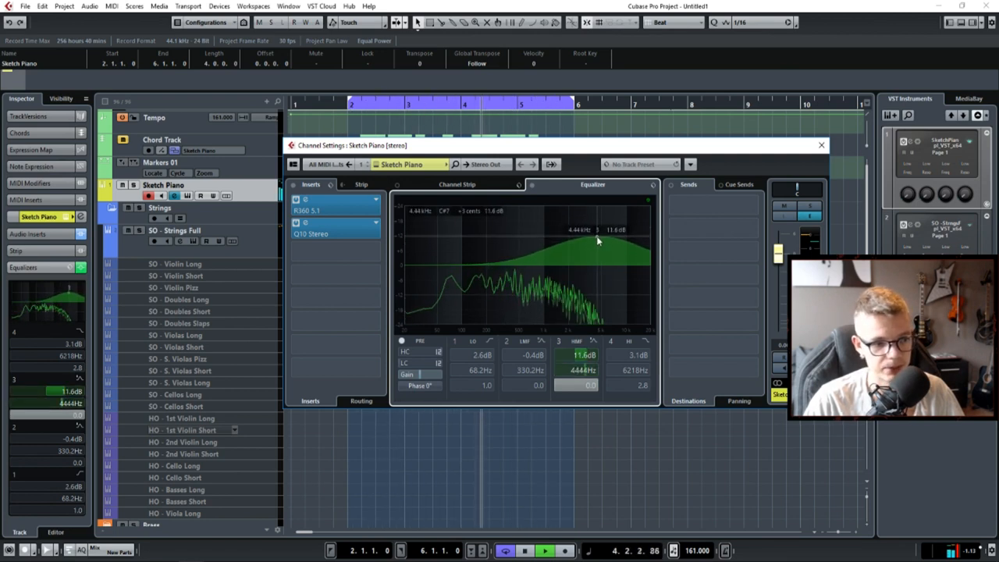
drag(596, 229, 603, 212)
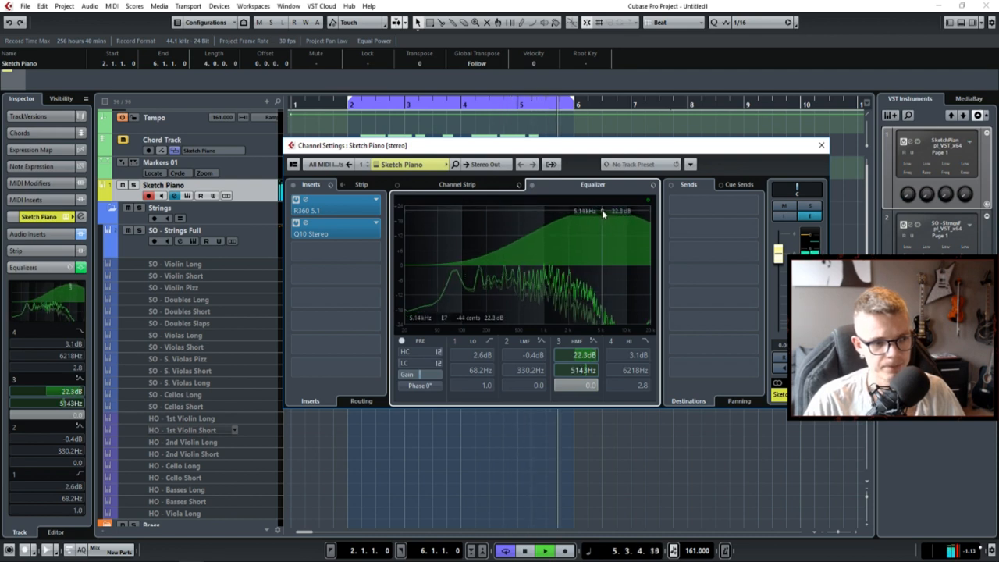
drag(603, 213, 602, 228)
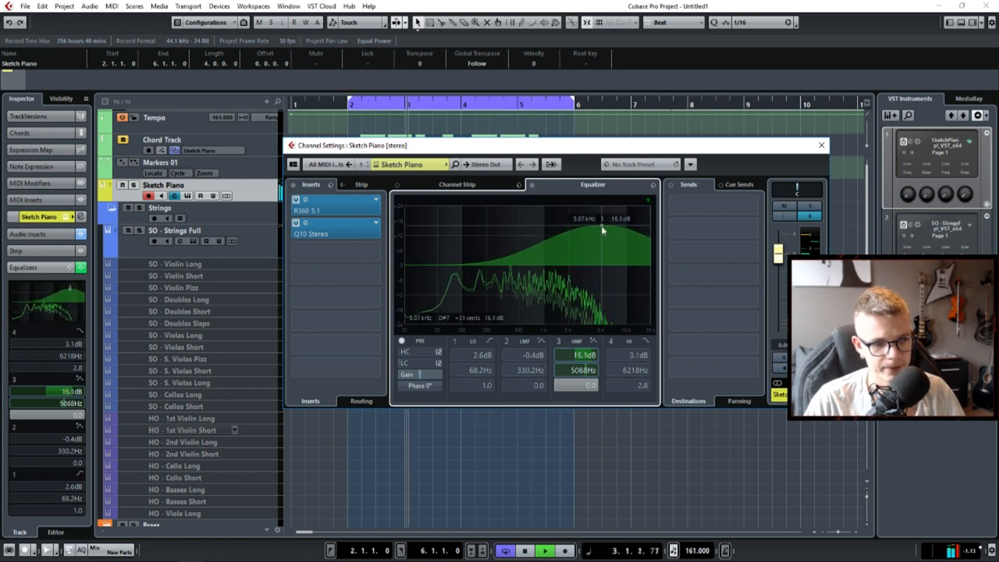
drag(603, 229, 603, 224)
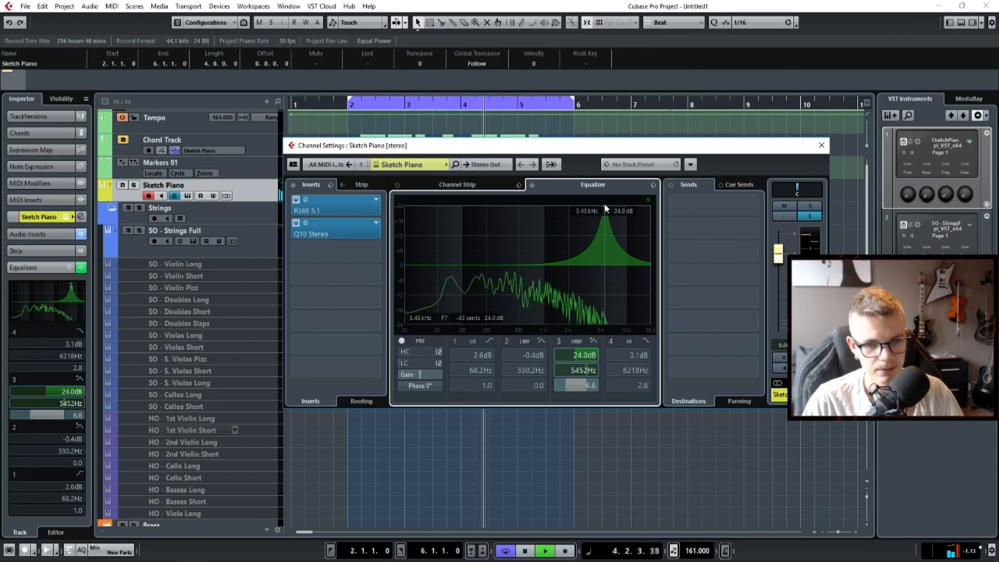
Bring the boosted band back to flat, then pull it into a narrow upper-mid notch
drag(605, 211, 606, 273)
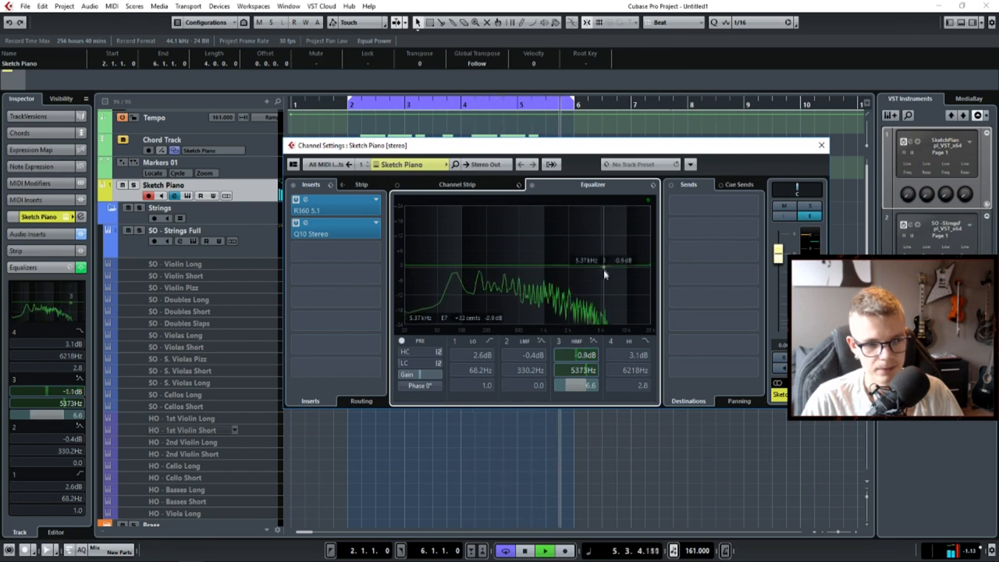
drag(606, 259, 606, 285)
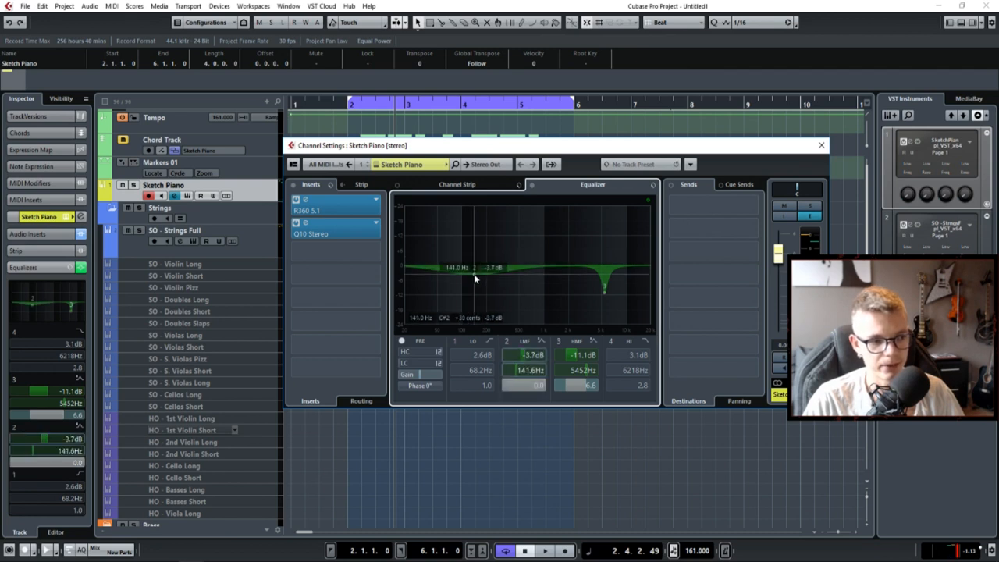
Sweep a low-mid boost on band 2, then turn it into a gentle cut around 145 Hz
drag(468, 274, 465, 284)
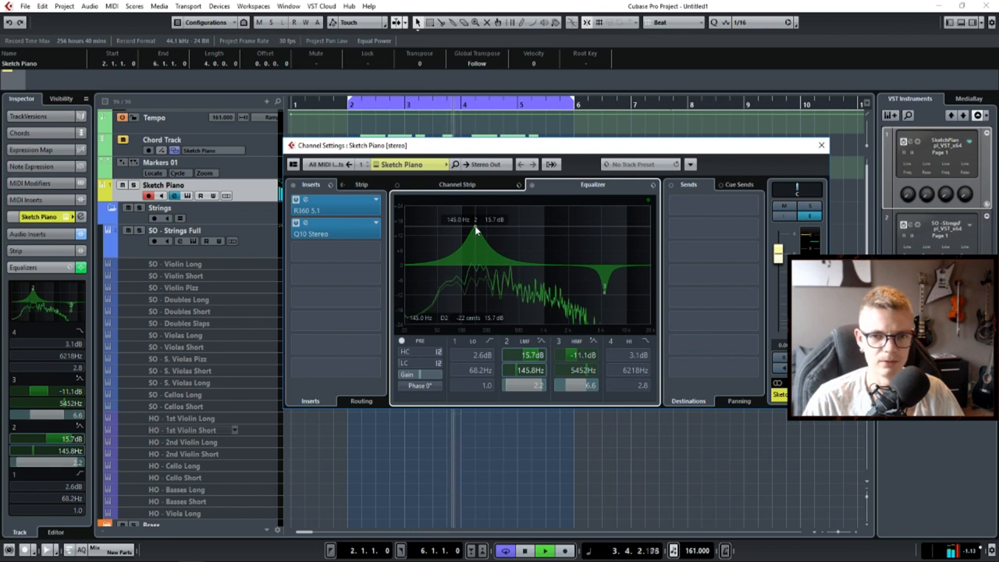
drag(474, 237, 475, 284)
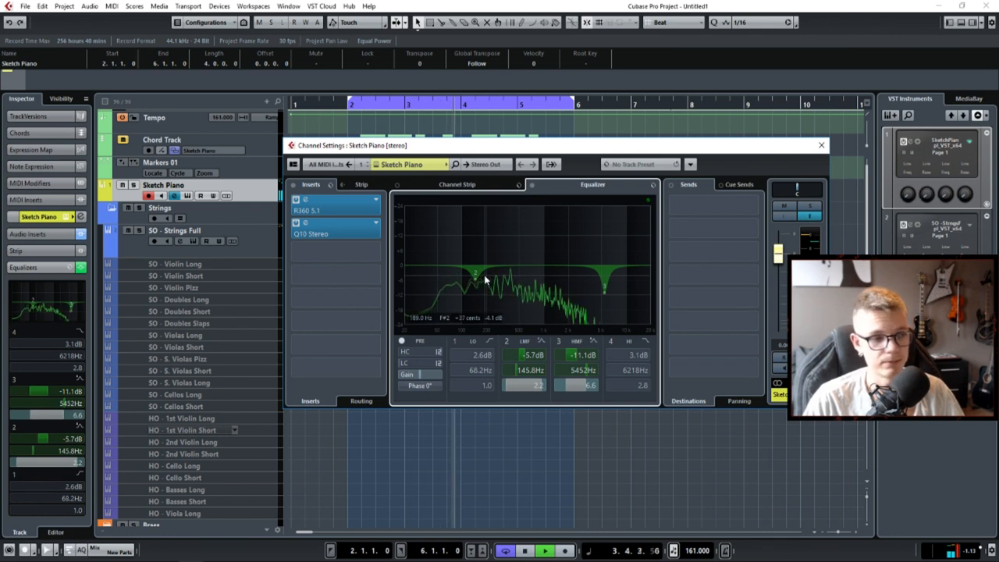
drag(474, 273, 468, 268)
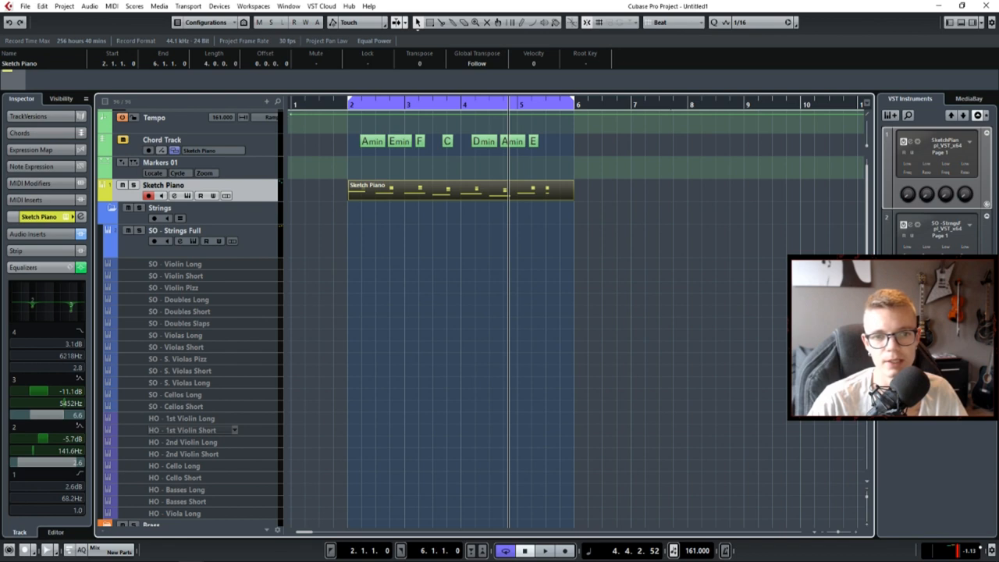
mouse_move(621, 225)
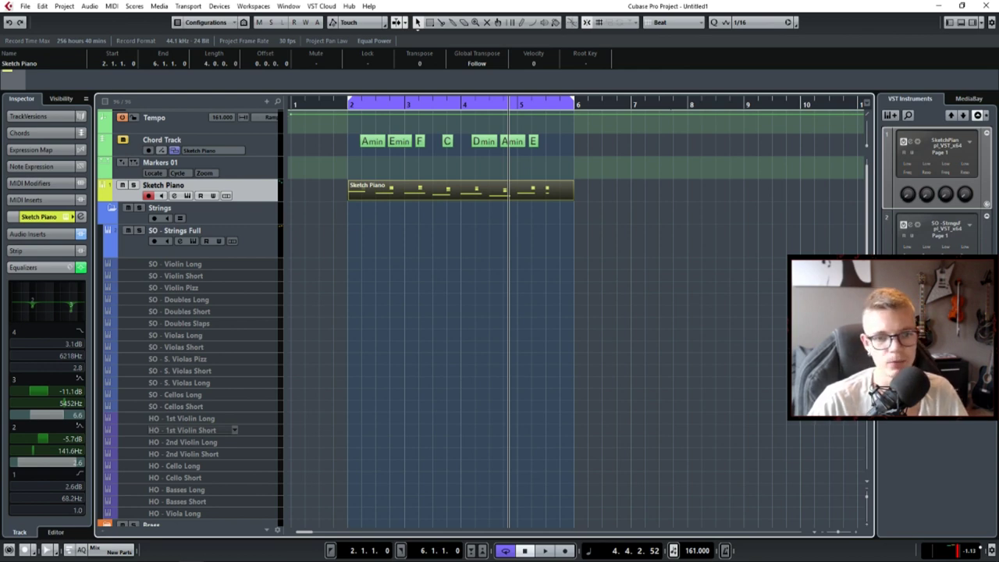
Scroll down the Project window's track list below the Sketch Piano part
scroll(down, 3)
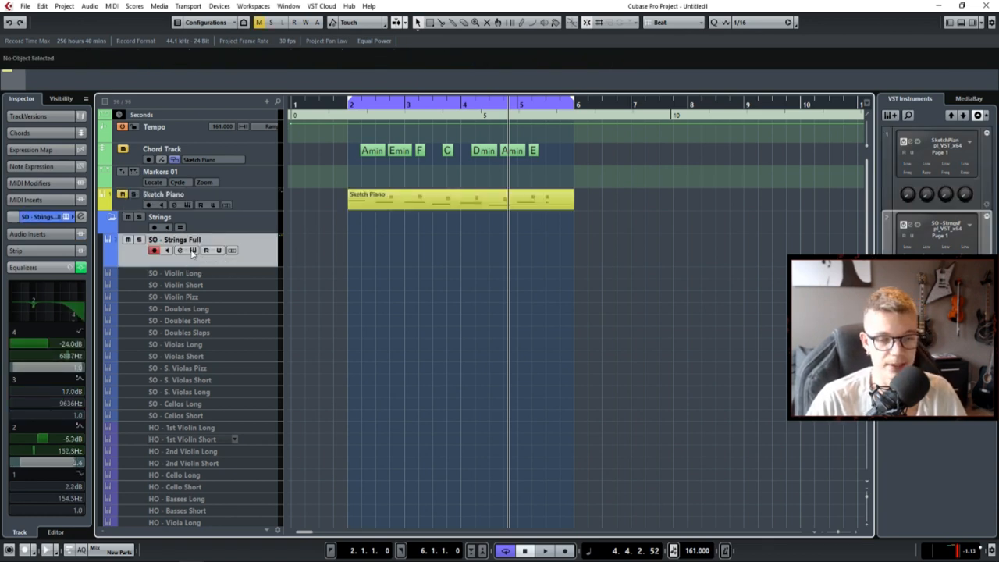
Select the SO - Strings Full track to make it the active track
click(181, 249)
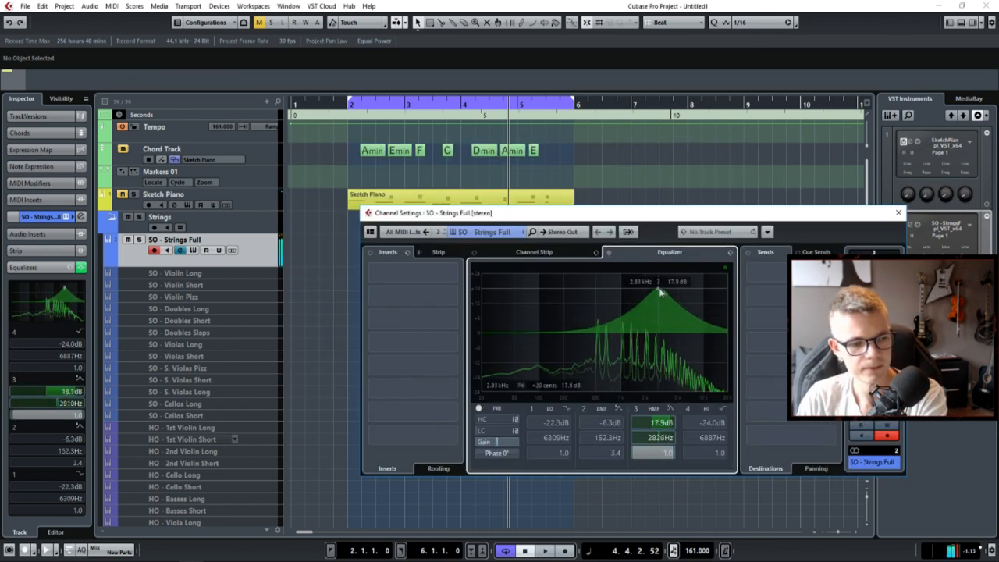
Sweep a boost from the strings' highs down into the lows, then flatten the band in the low end
drag(659, 293, 702, 295)
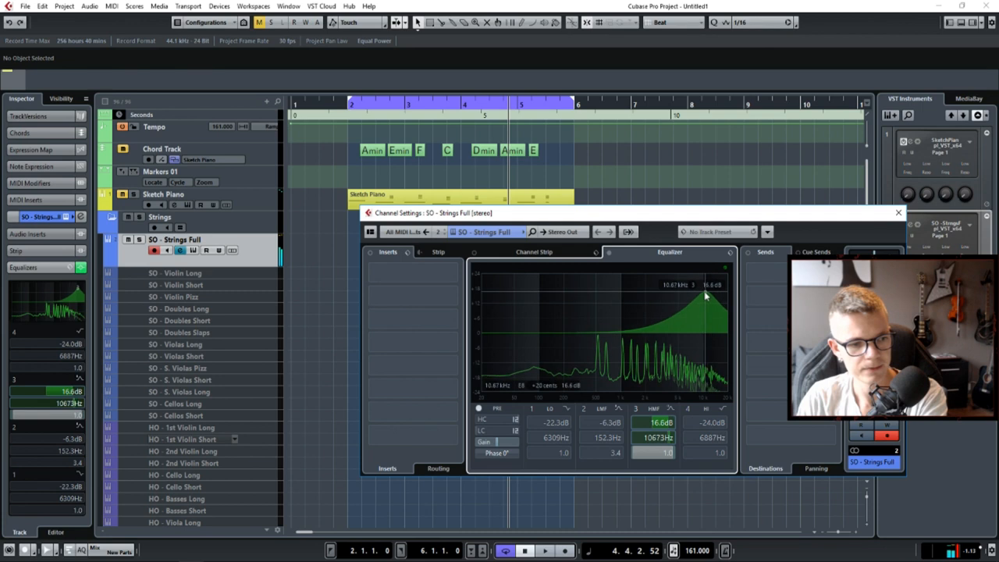
drag(703, 295, 545, 295)
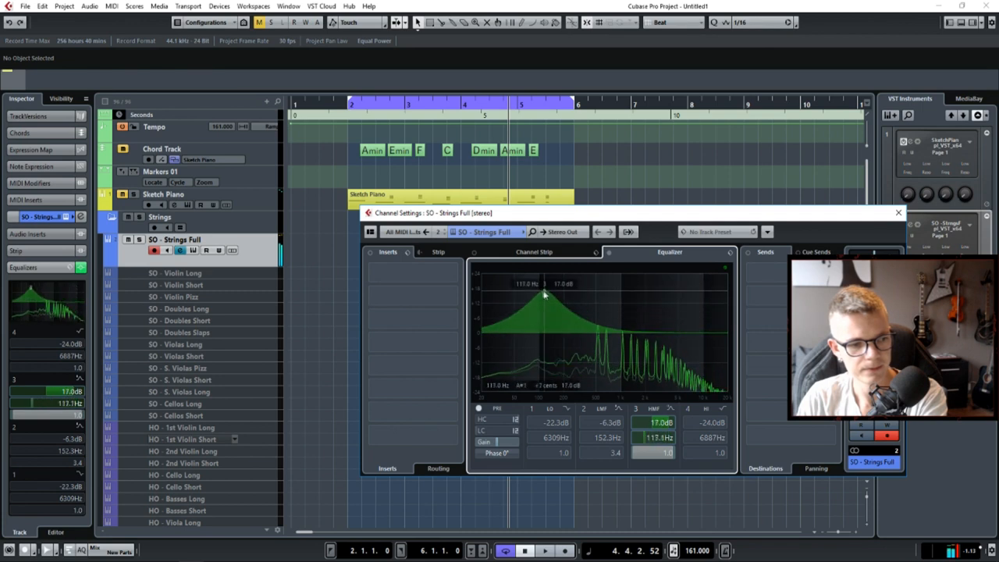
drag(543, 295, 532, 278)
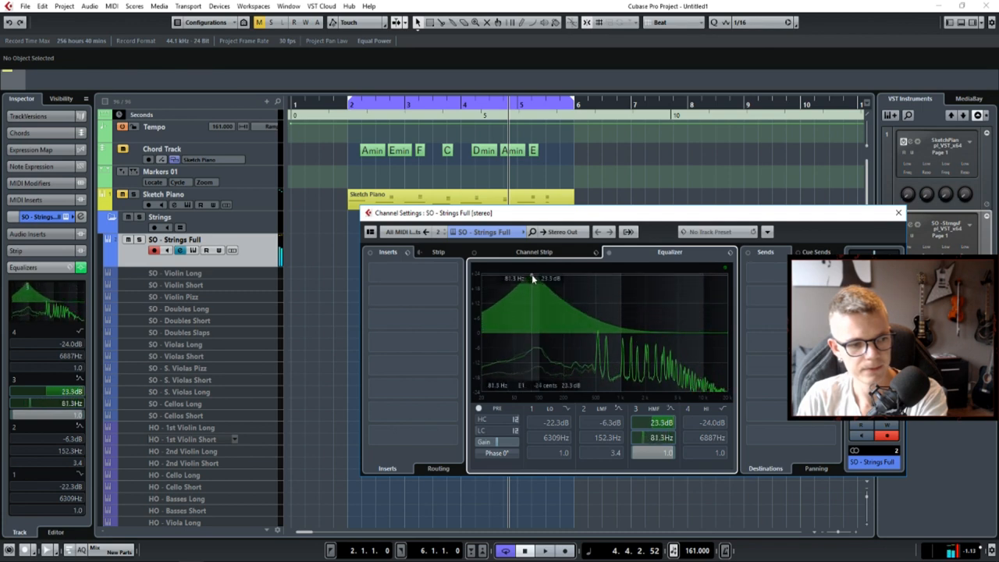
drag(534, 279, 534, 331)
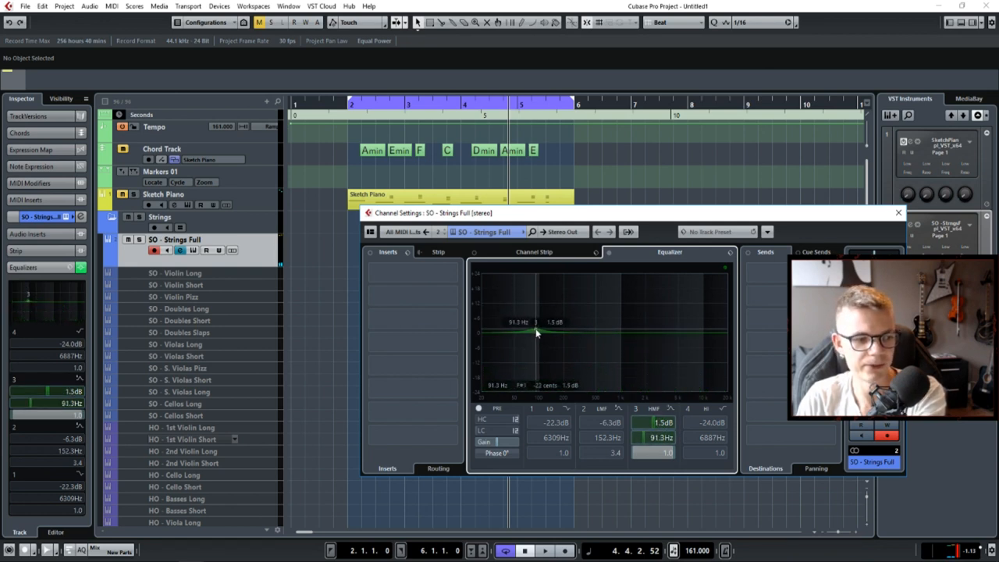
drag(537, 334, 541, 290)
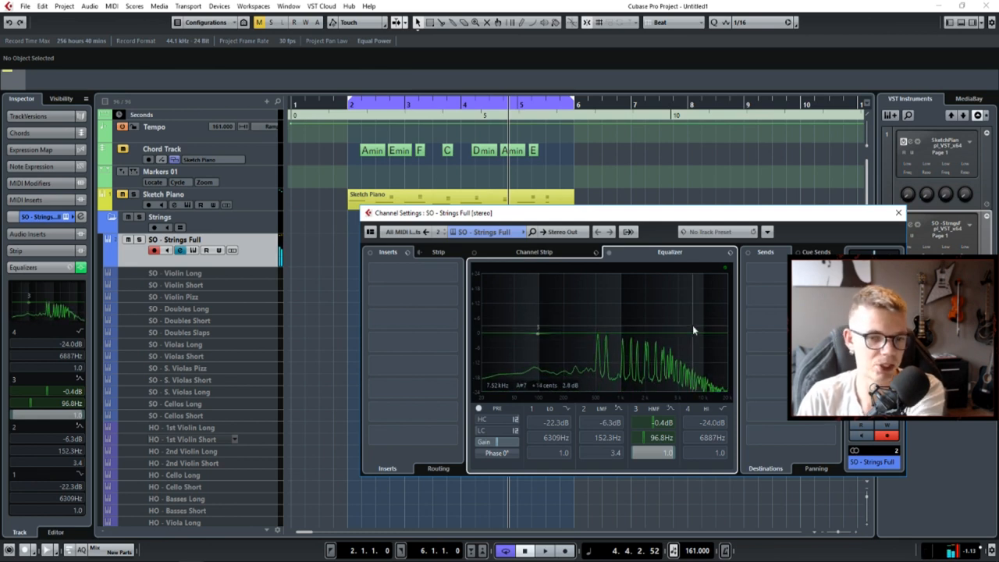
Try a low cut and a boost around 80 Hz, settling on a gentle cut near 80 Hz
drag(539, 330, 539, 343)
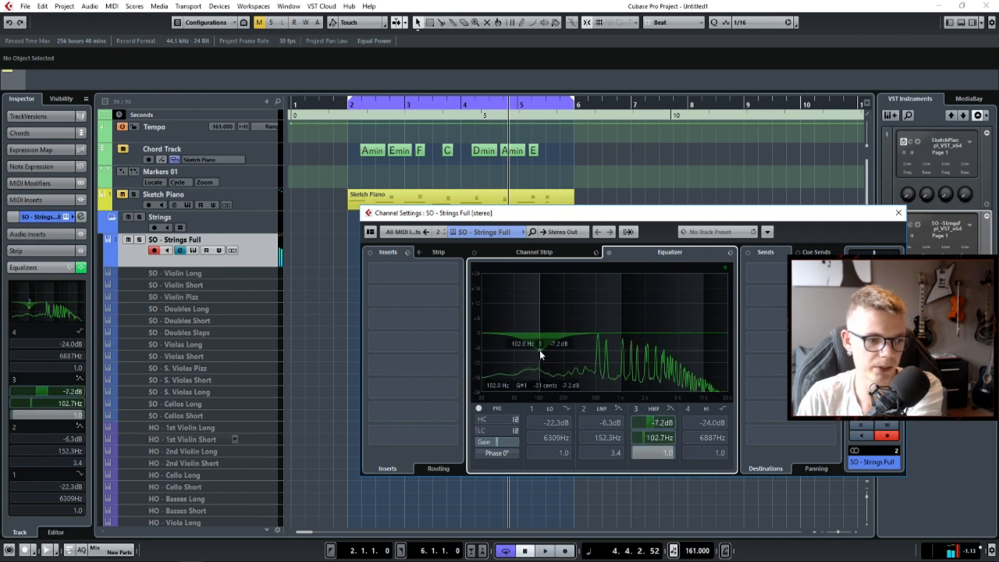
drag(556, 344, 531, 319)
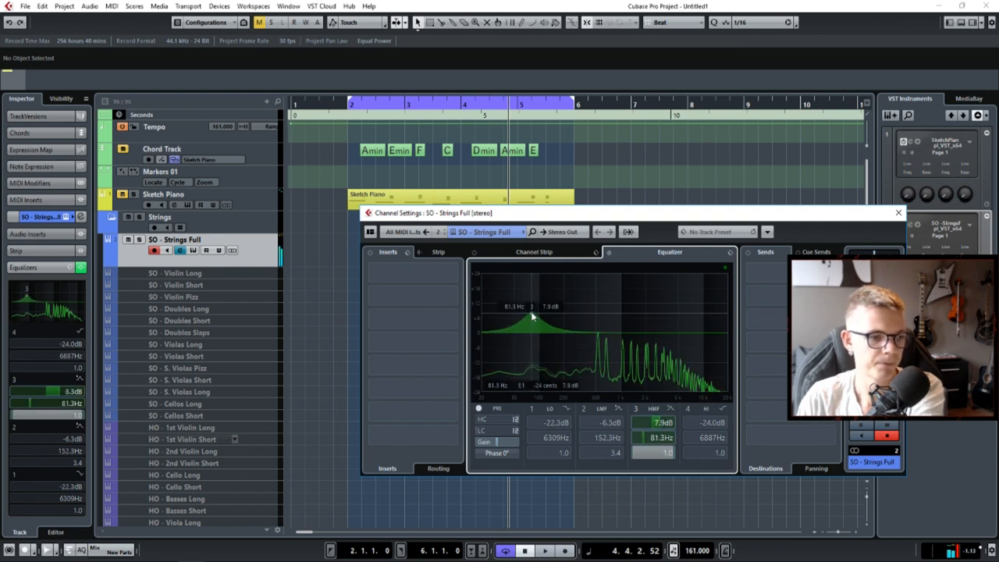
drag(530, 319, 530, 340)
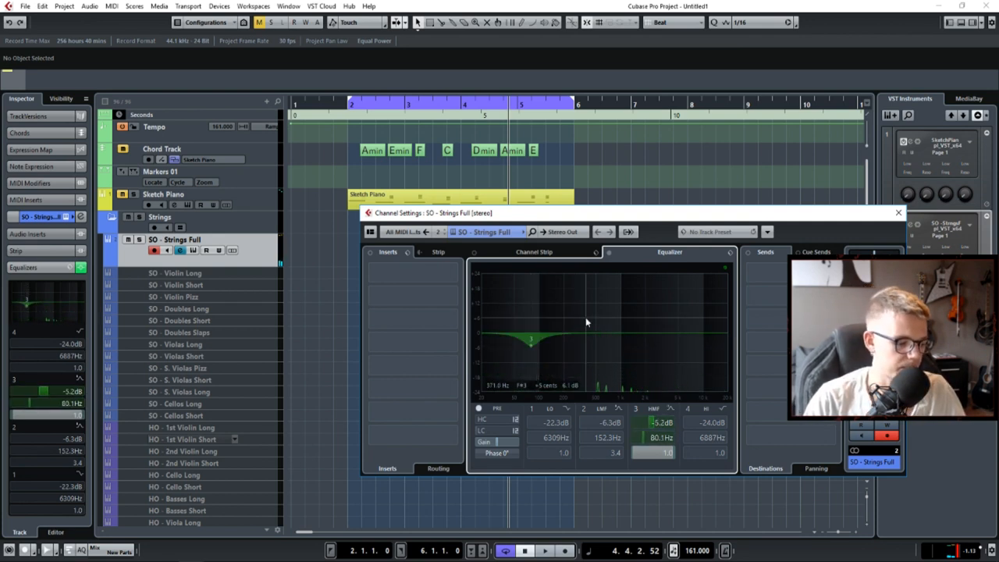